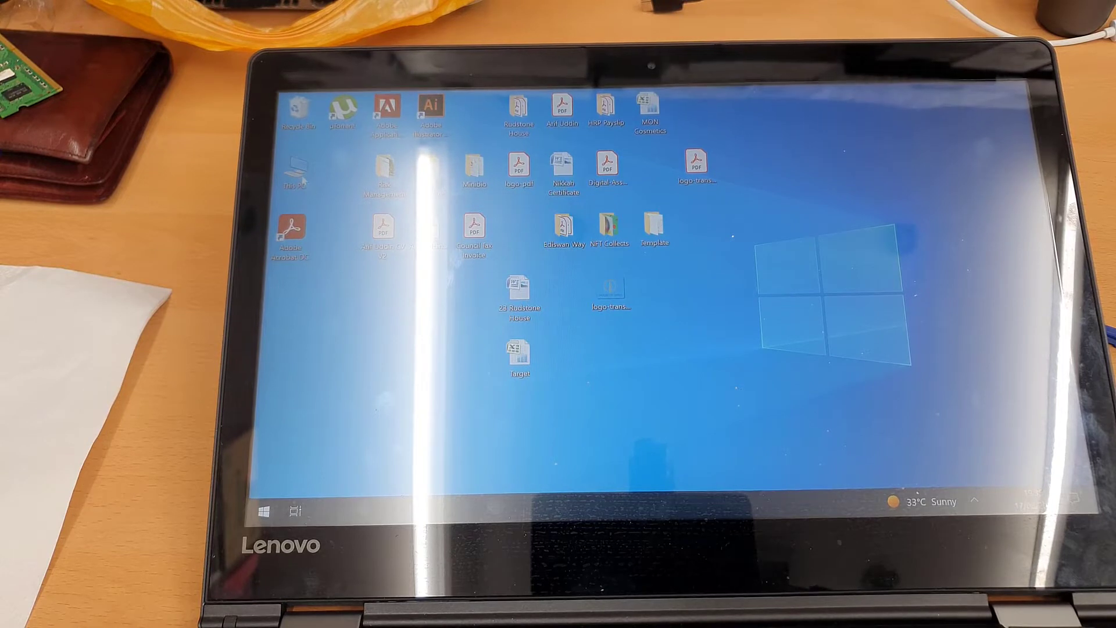
# Bring up the context menu of the This PC desktop shortcut to reach Properties
pyautogui.rightClick(294, 174)
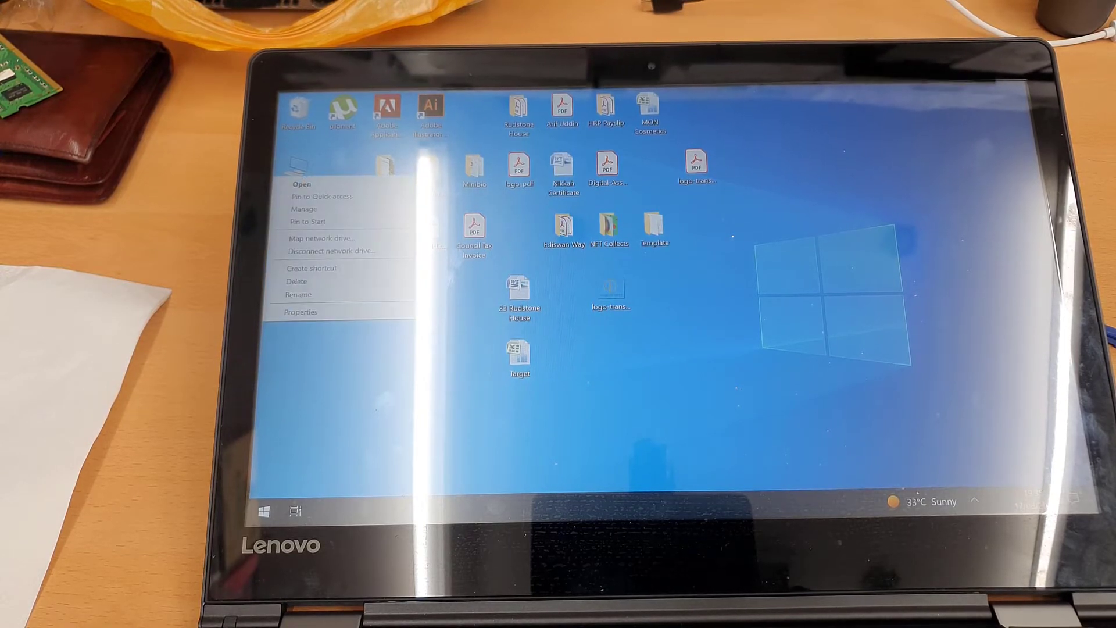